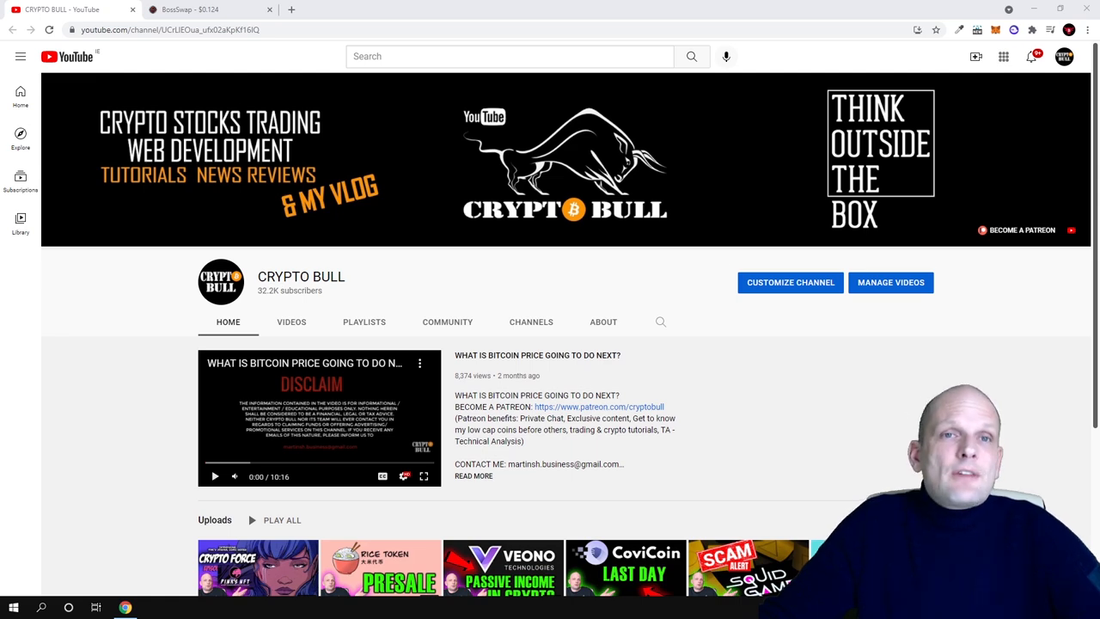
Switch to the BossSwap tab showing the home page dungeon map and token price
{"action": "left_click", "coordinate": [206, 10]}
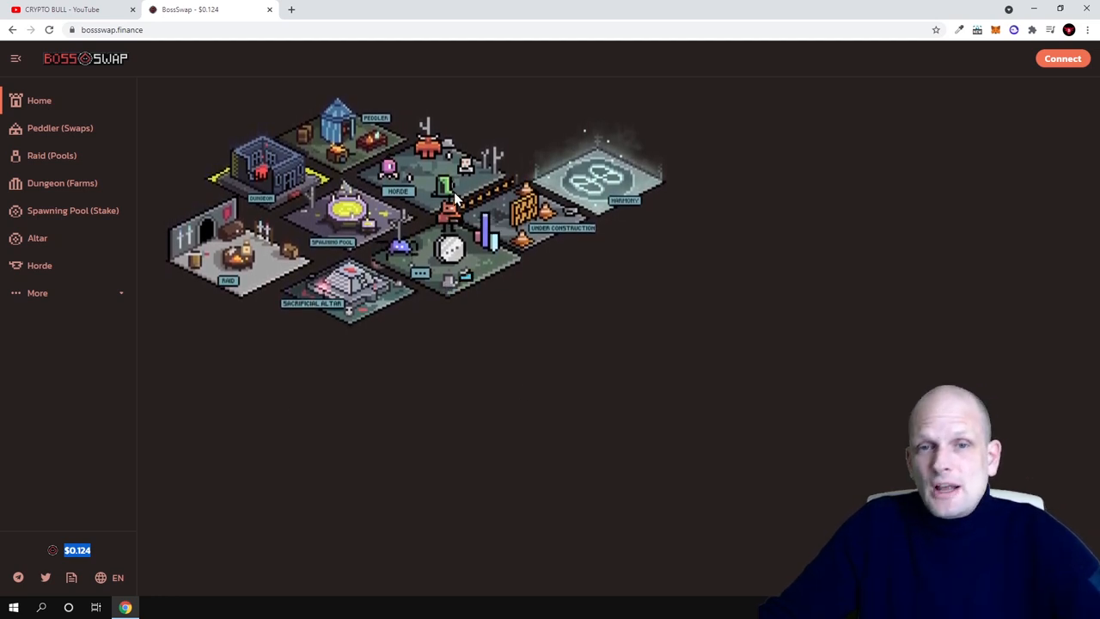
{"action": "mouse_move", "coordinate": [283, 135]}
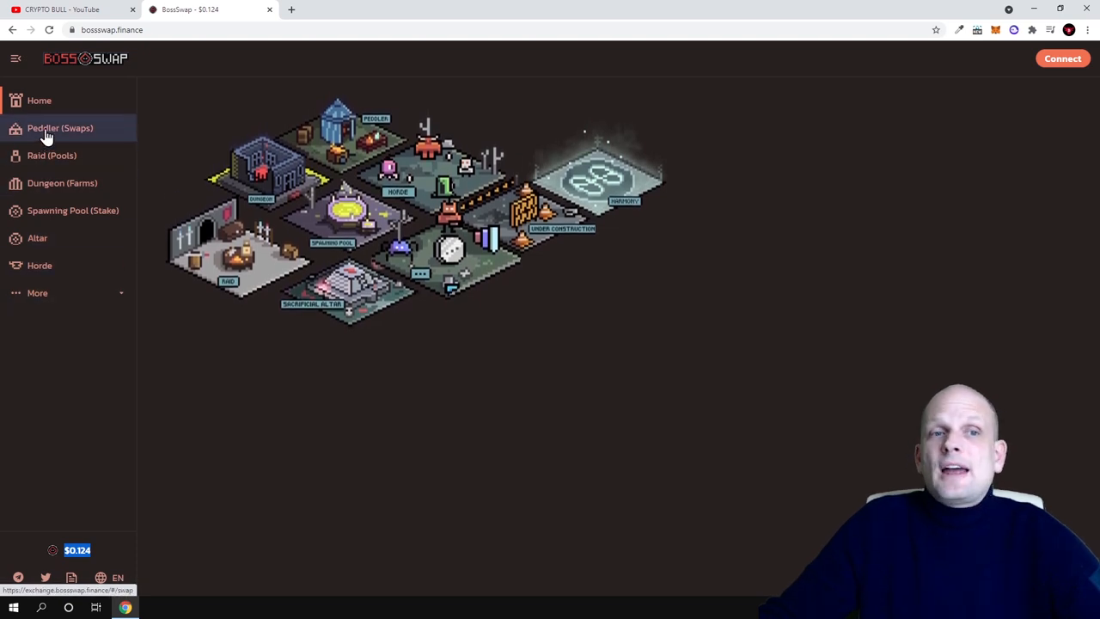
{"action": "mouse_move", "coordinate": [175, 132]}
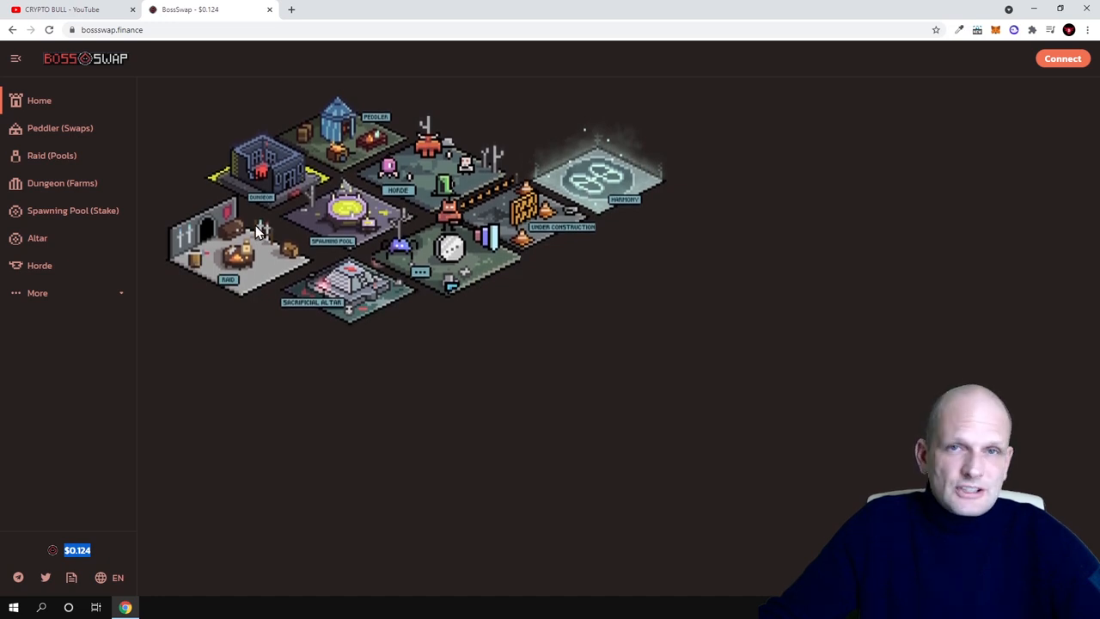
{"action": "mouse_move", "coordinate": [49, 134]}
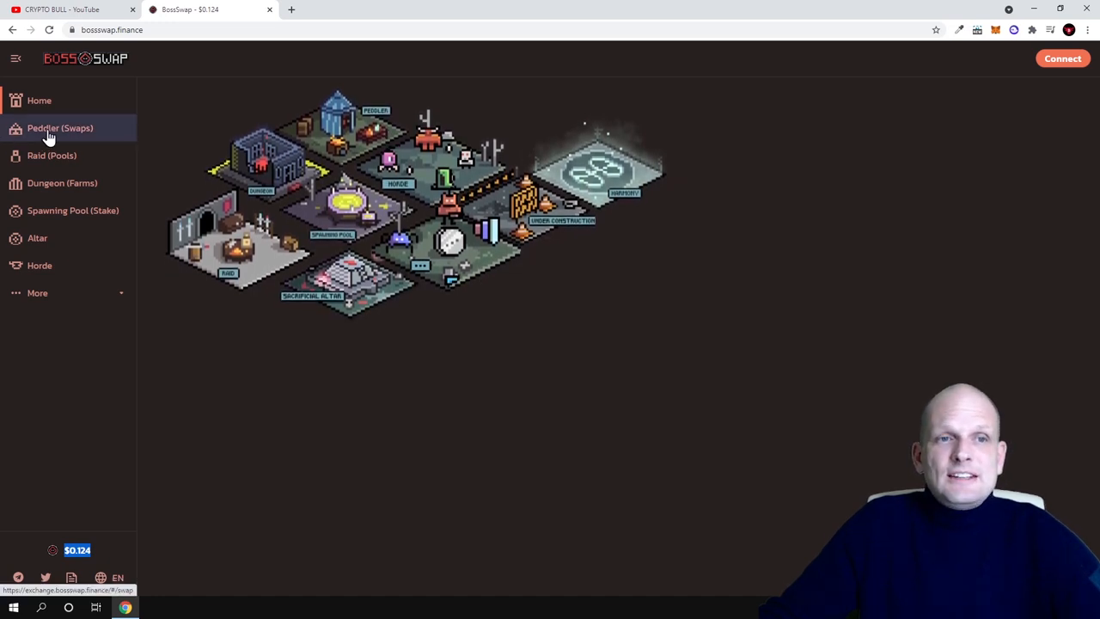
Go to Peddler (Swaps) and browse the From token list with ONE, 1ETH and BOSS
{"action": "left_click", "coordinate": [60, 127]}
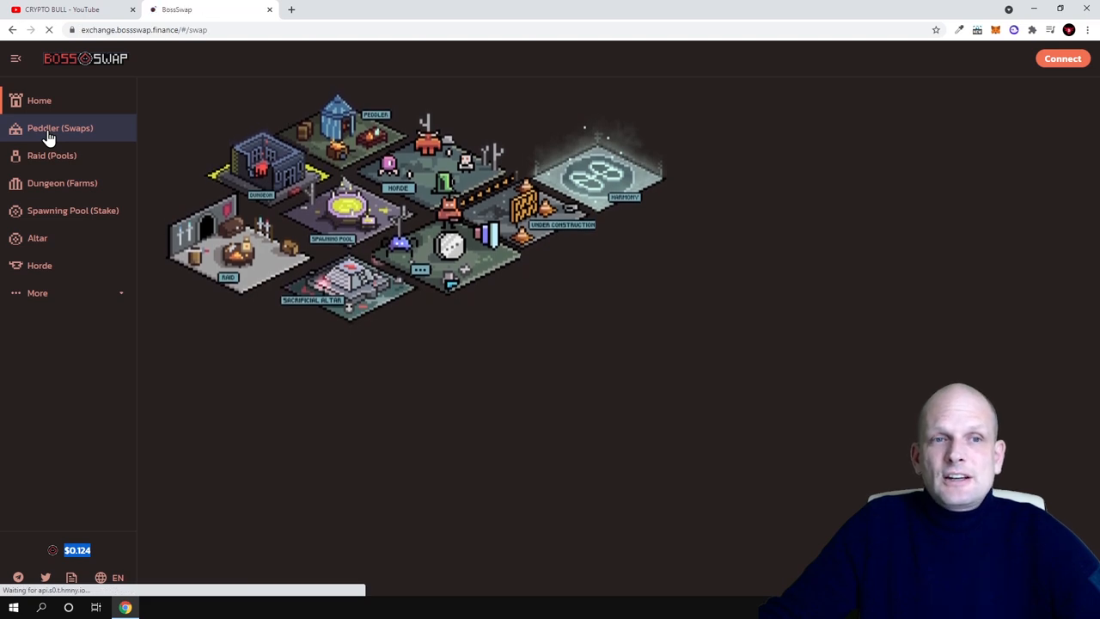
{"action": "left_click", "coordinate": [60, 127]}
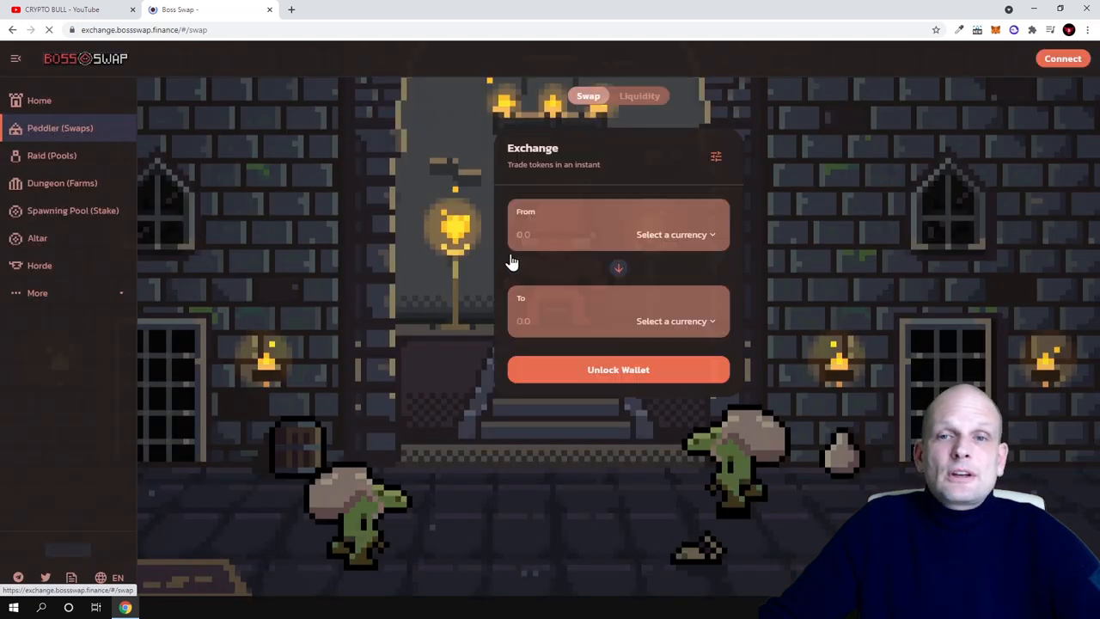
{"action": "left_click", "coordinate": [674, 234]}
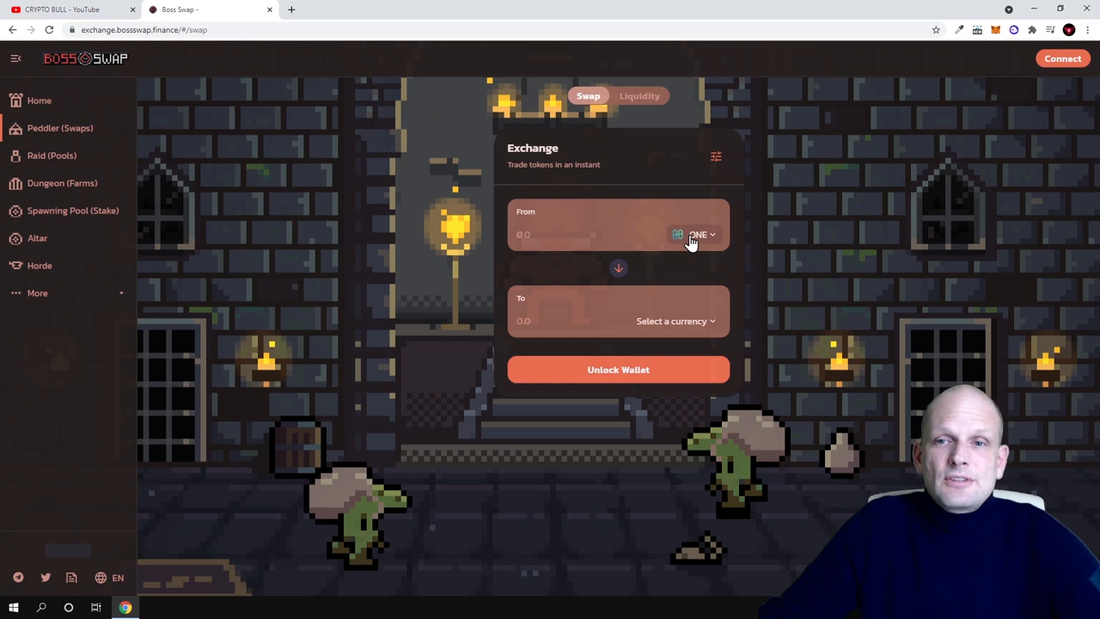
{"action": "left_click", "coordinate": [698, 234]}
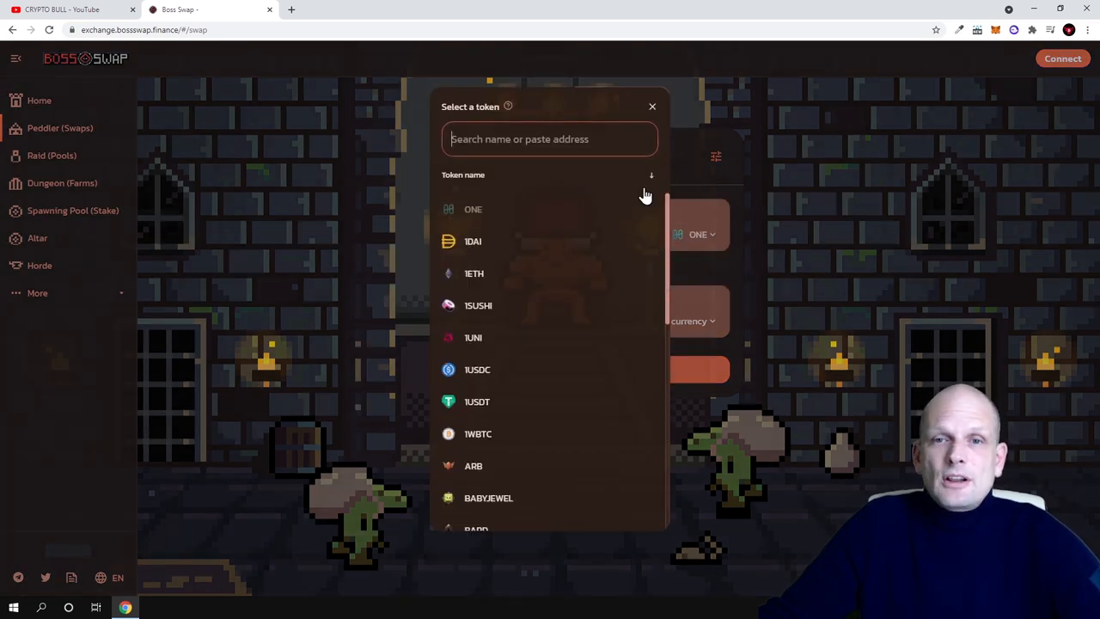
{"action": "scroll", "scroll_direction": "down", "scroll_amount": 3}
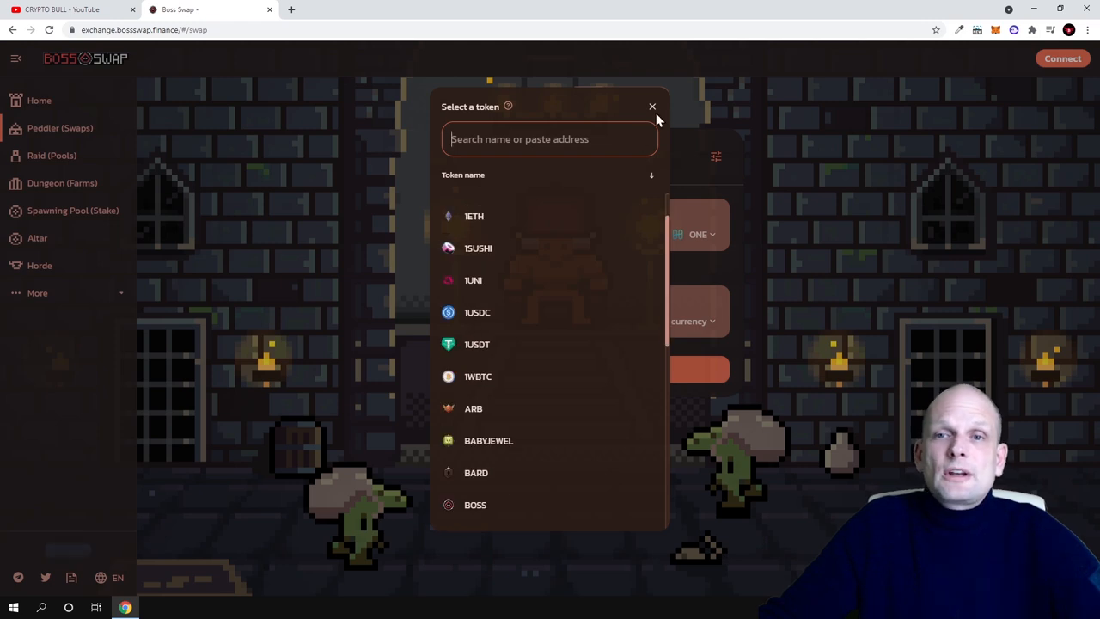
Close the Select a token dialog without choosing a token
{"action": "left_click", "coordinate": [651, 106]}
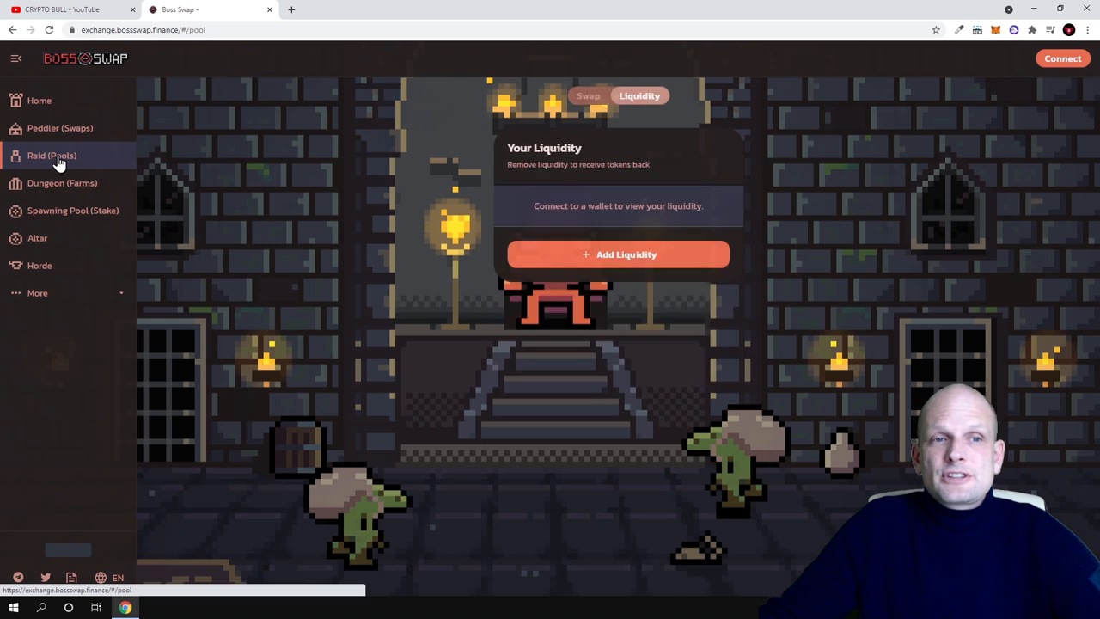
{"action": "mouse_move", "coordinate": [75, 162]}
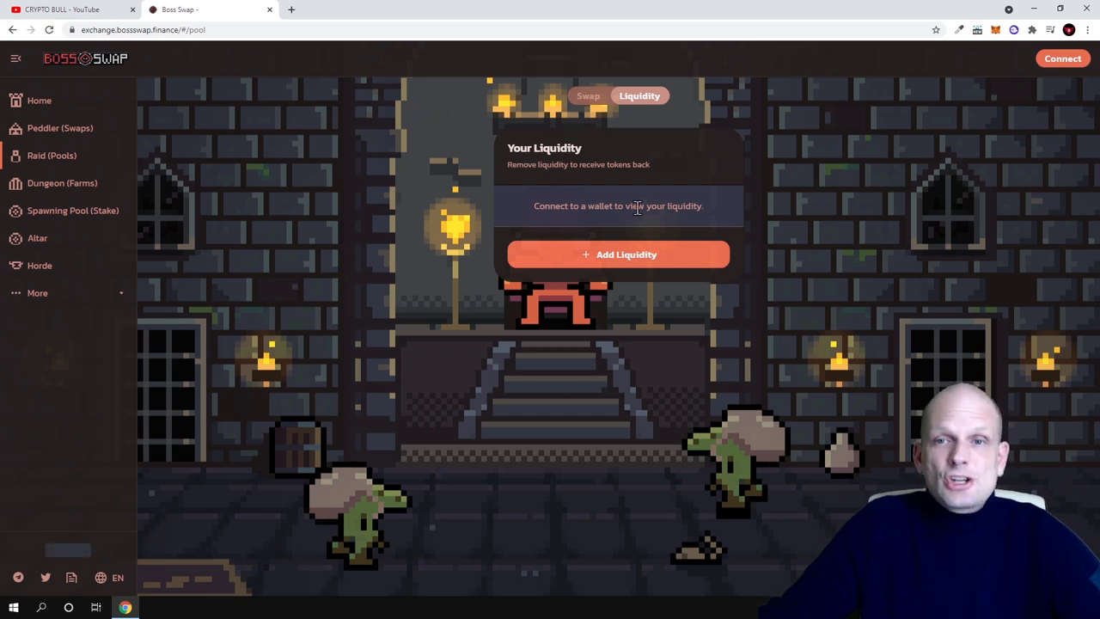
{"action": "mouse_move", "coordinate": [611, 235]}
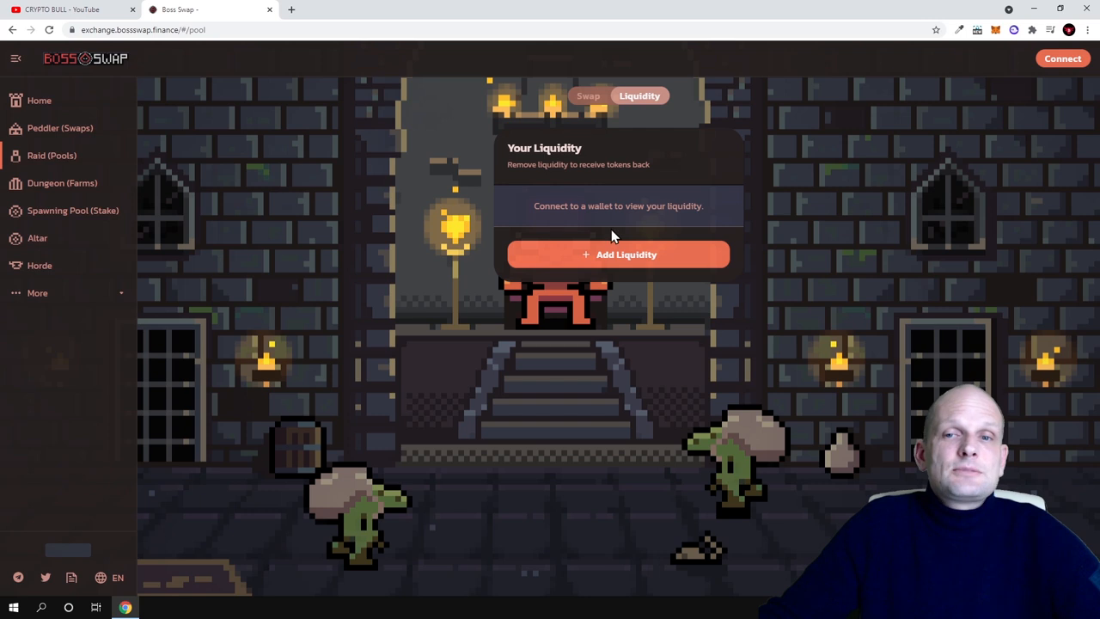
{"action": "mouse_move", "coordinate": [623, 237]}
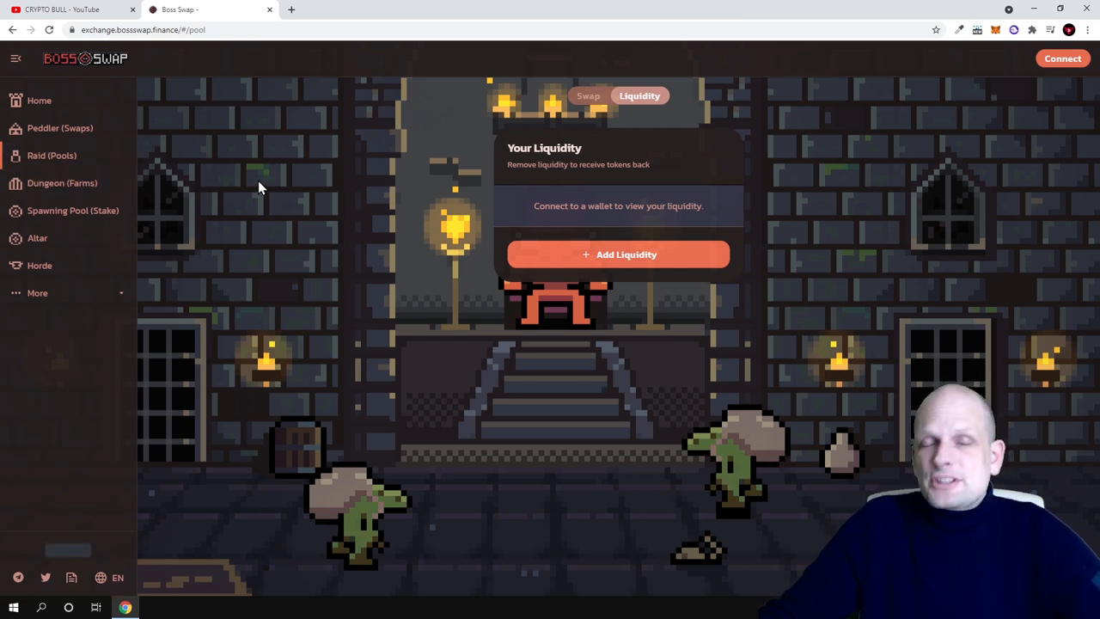
{"action": "mouse_move", "coordinate": [581, 72]}
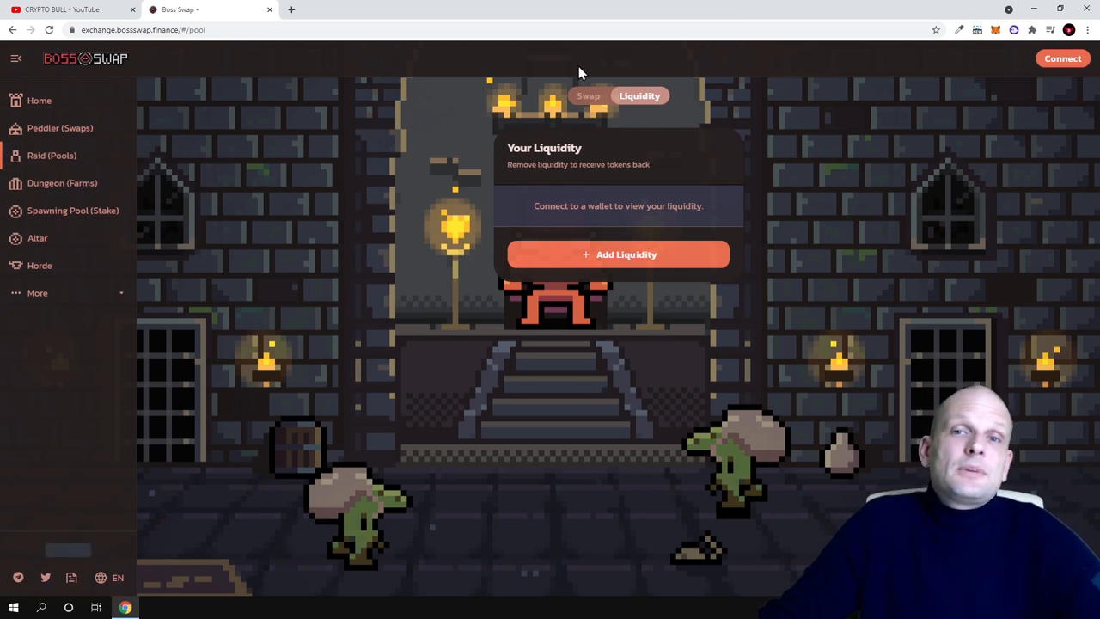
{"action": "mouse_move", "coordinate": [561, 130]}
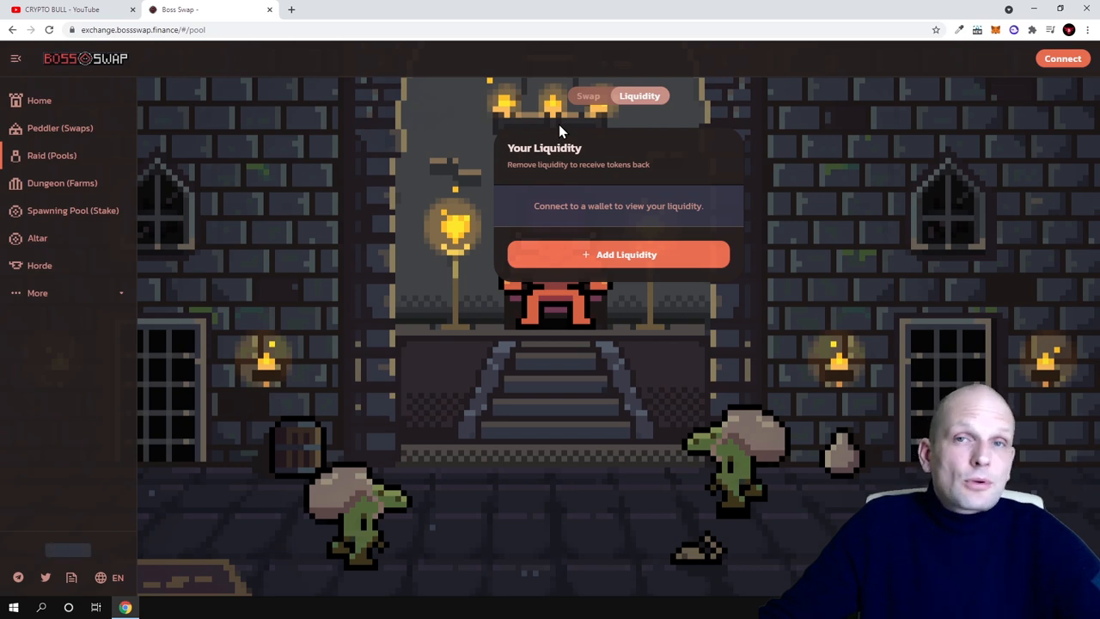
Browse the Dungeon farm list comparing APR and liquidity for pairs like BOSS-BUSD and BOSS-ONE
{"action": "left_click", "coordinate": [62, 182]}
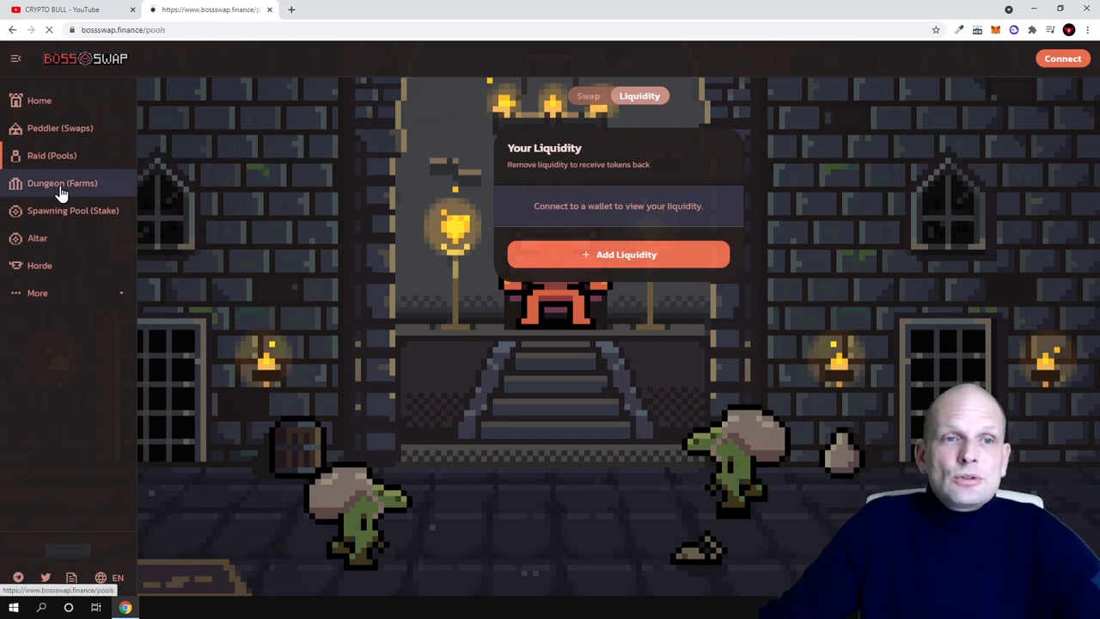
{"action": "left_click", "coordinate": [62, 182]}
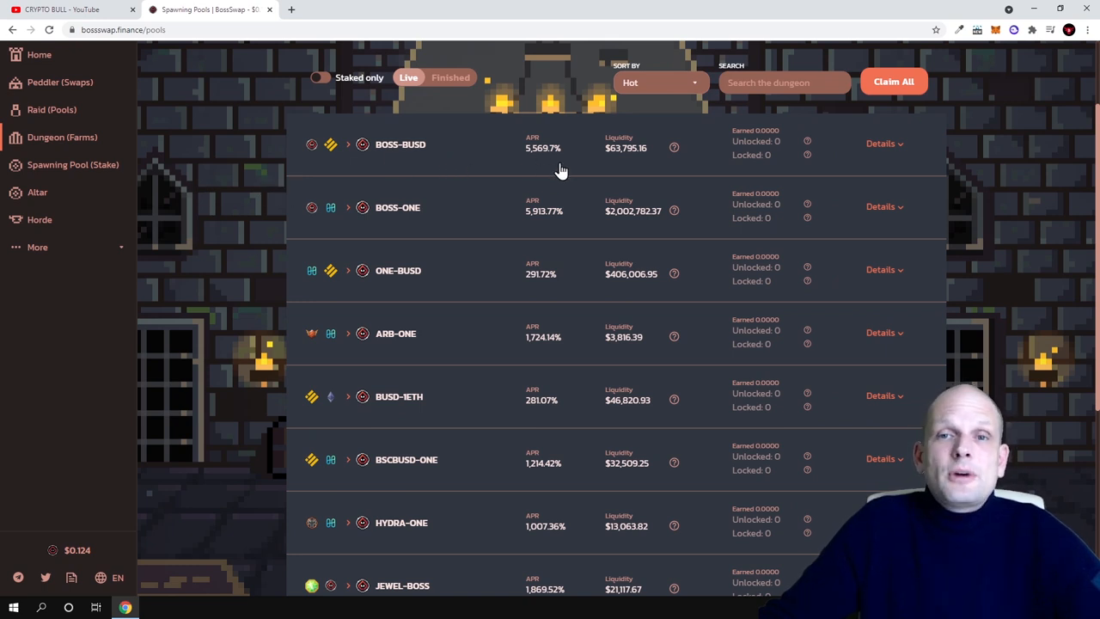
{"action": "mouse_move", "coordinate": [381, 159]}
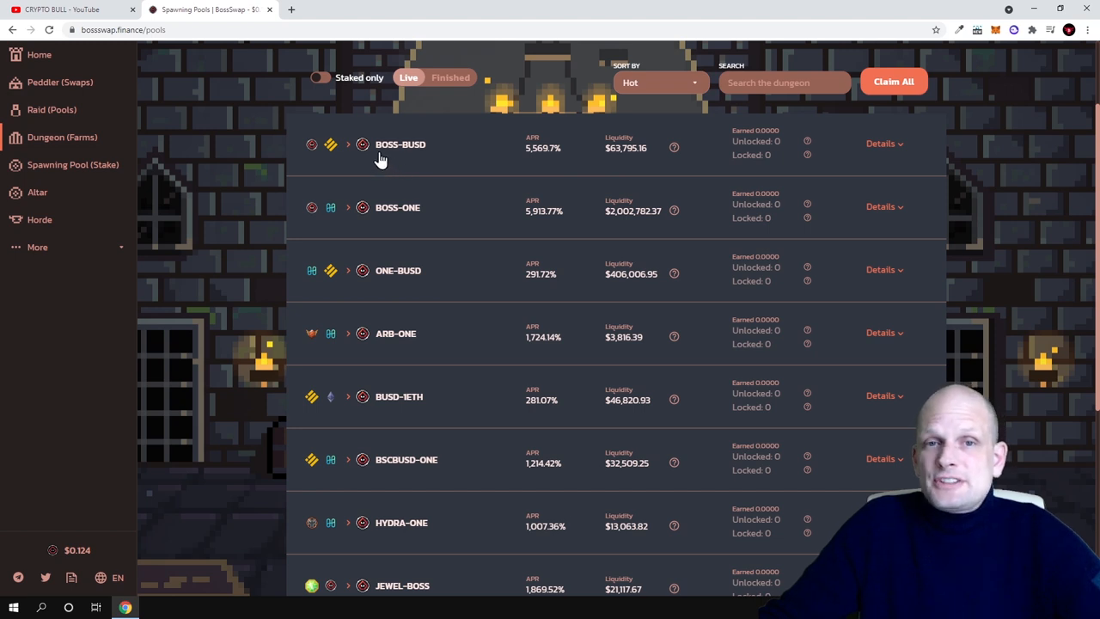
{"action": "mouse_move", "coordinate": [403, 158]}
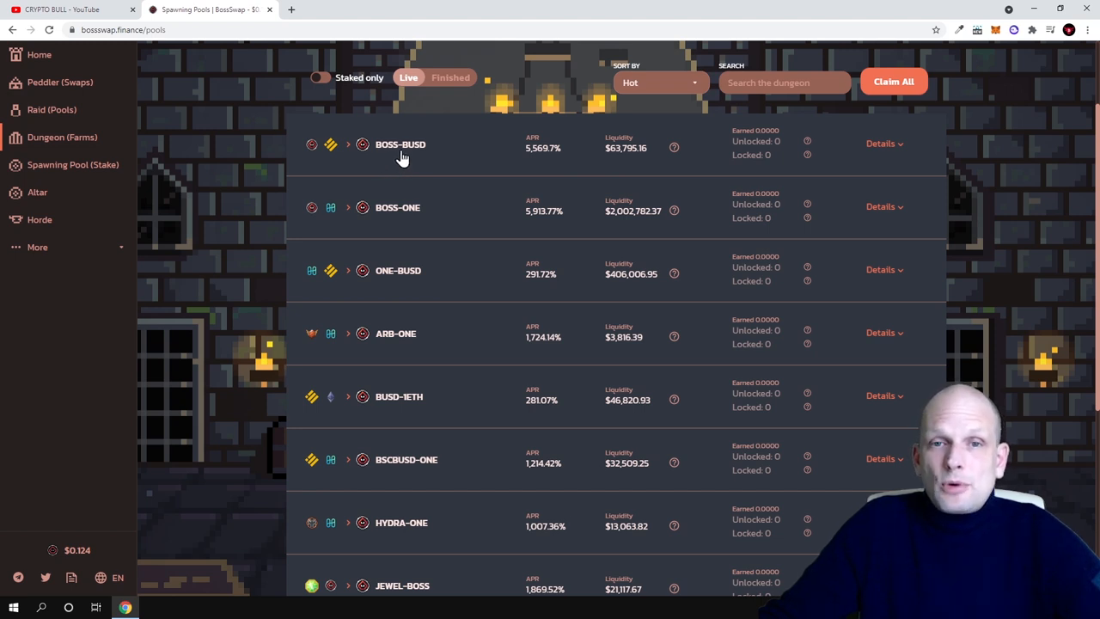
{"action": "mouse_move", "coordinate": [421, 158]}
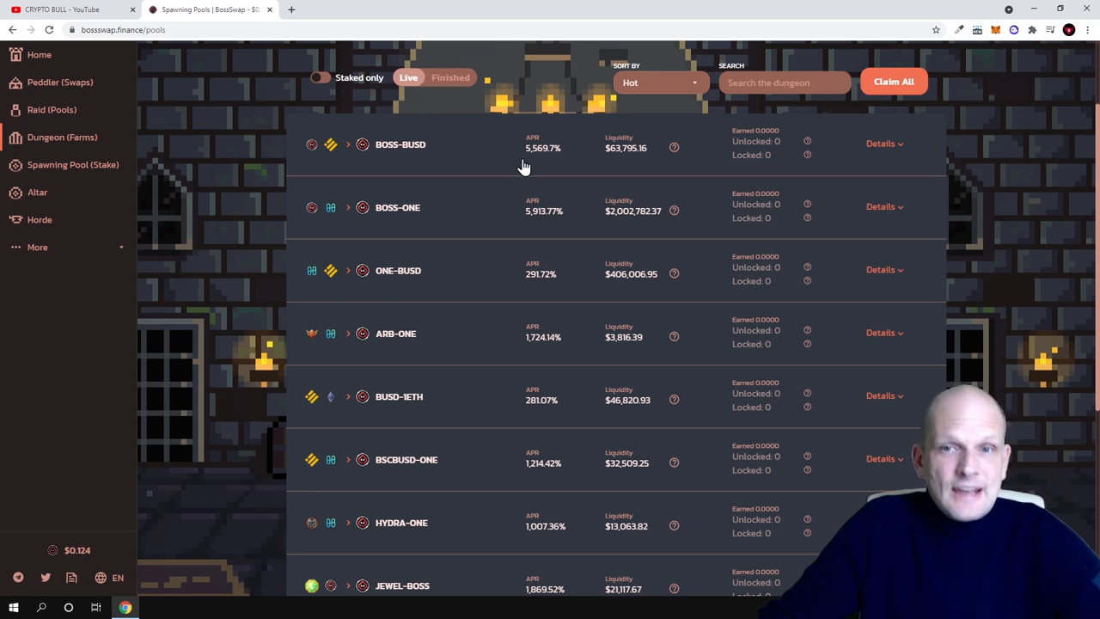
{"action": "scroll", "scroll_direction": "up", "scroll_amount": 3}
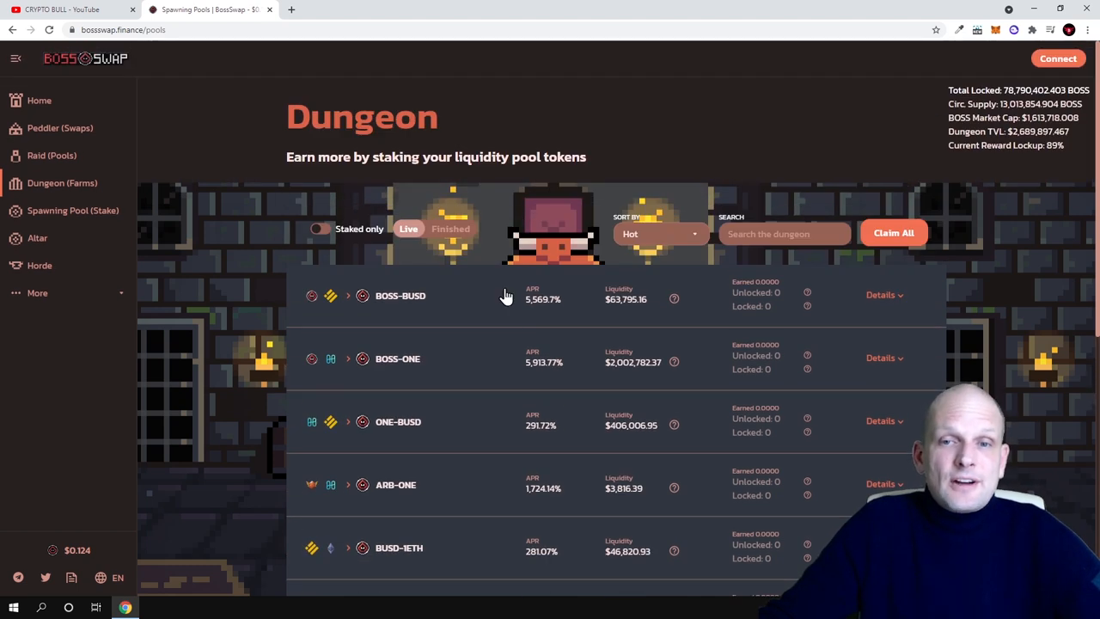
{"action": "mouse_move", "coordinate": [553, 310]}
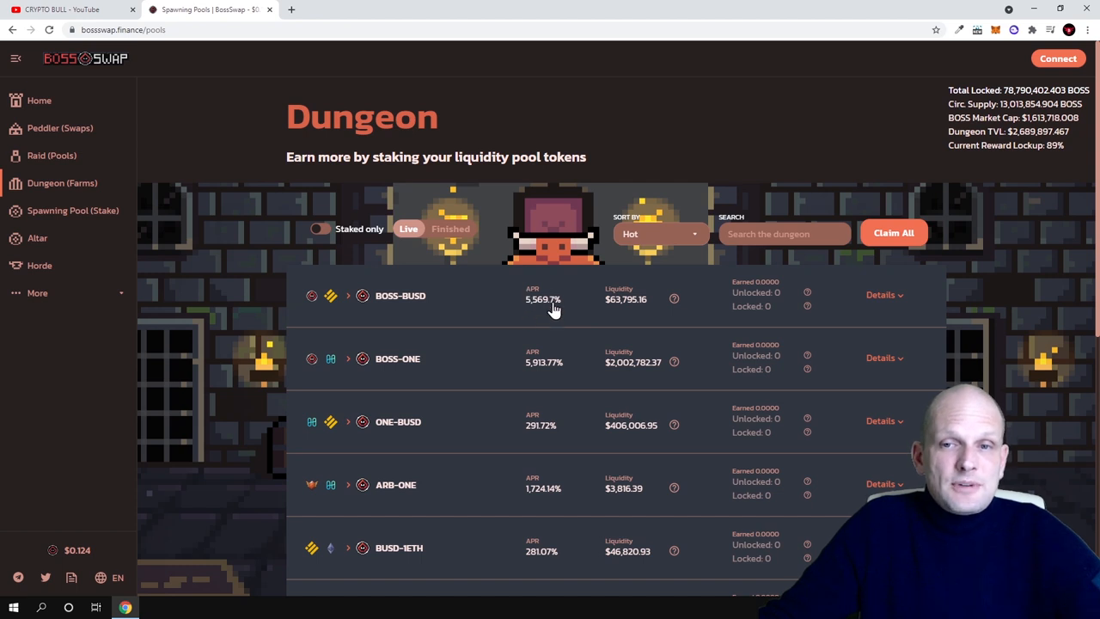
{"action": "mouse_move", "coordinate": [540, 313]}
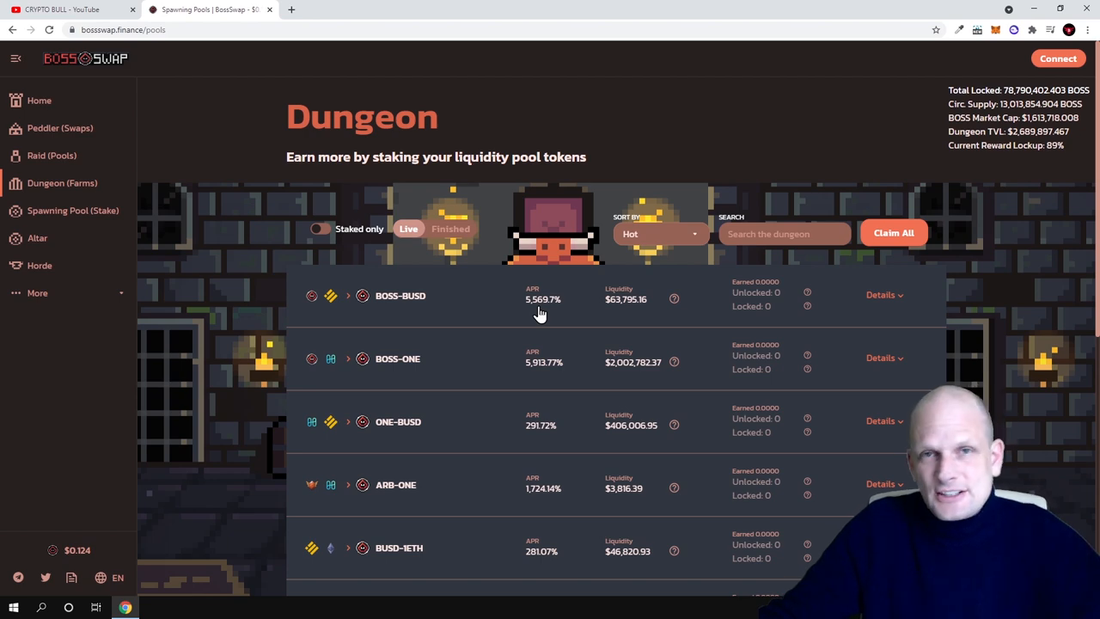
{"action": "scroll", "scroll_direction": "down", "scroll_amount": 3}
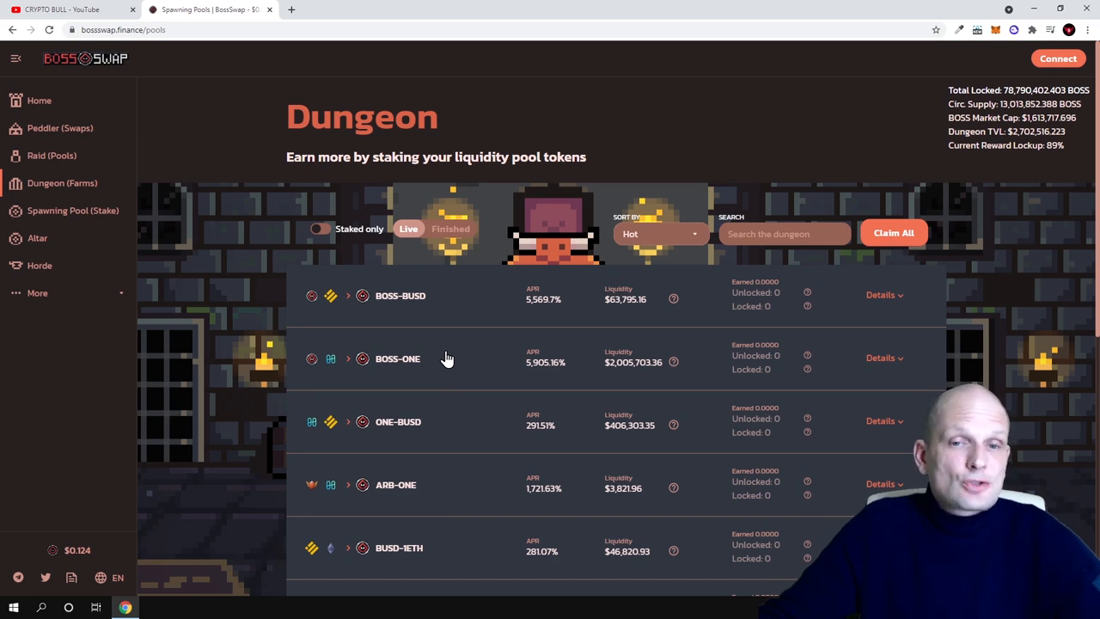
{"action": "scroll", "scroll_direction": "down", "scroll_amount": 3}
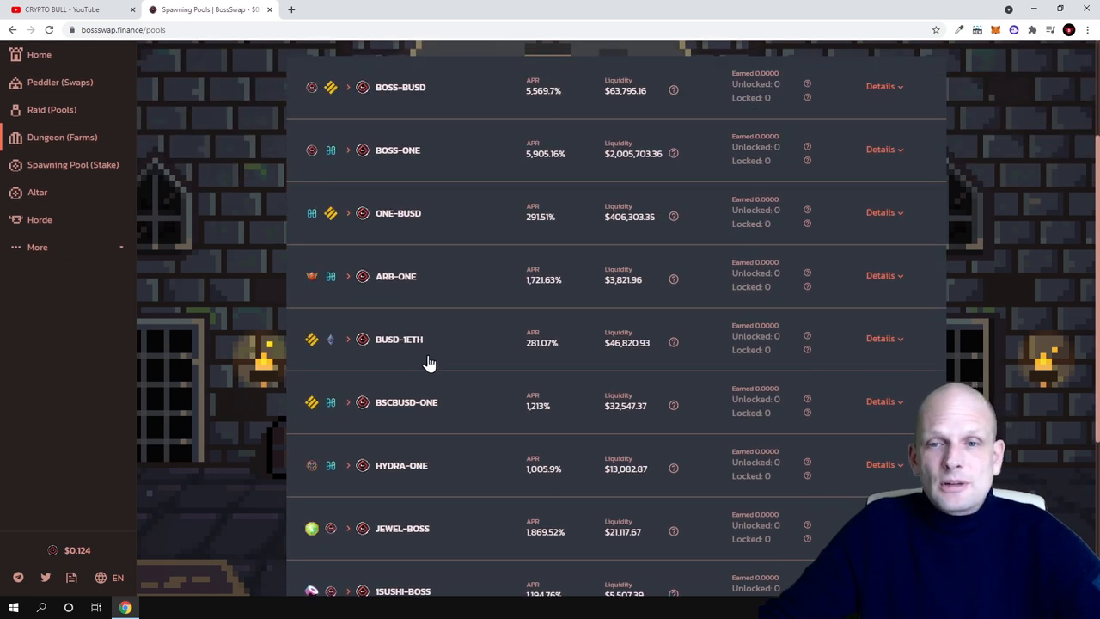
{"action": "scroll", "scroll_direction": "up", "scroll_amount": 3}
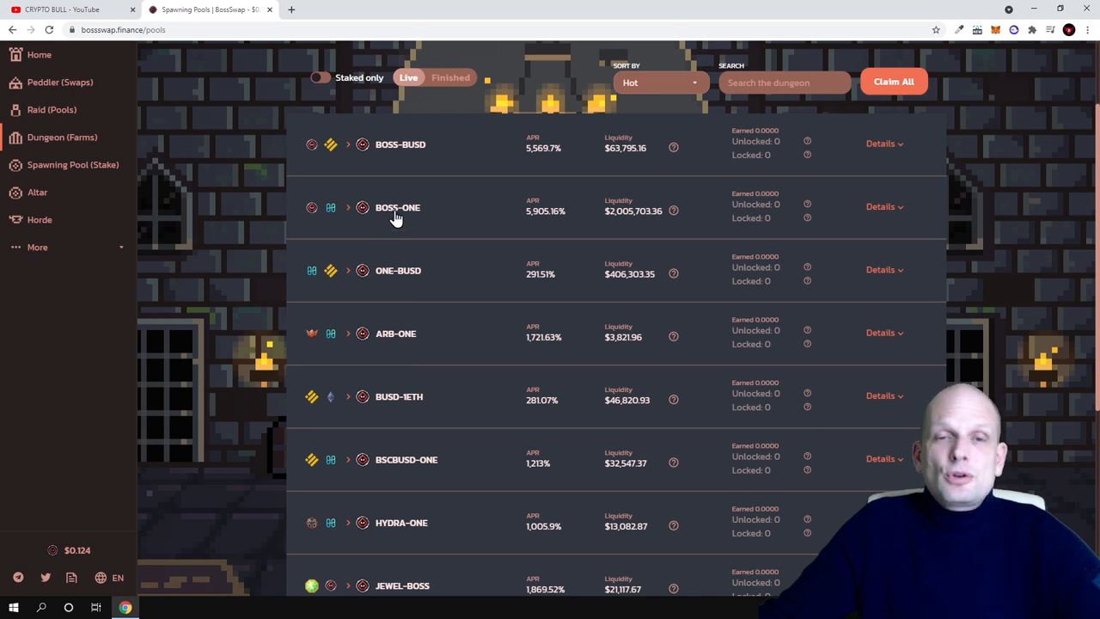
{"action": "mouse_move", "coordinate": [540, 225]}
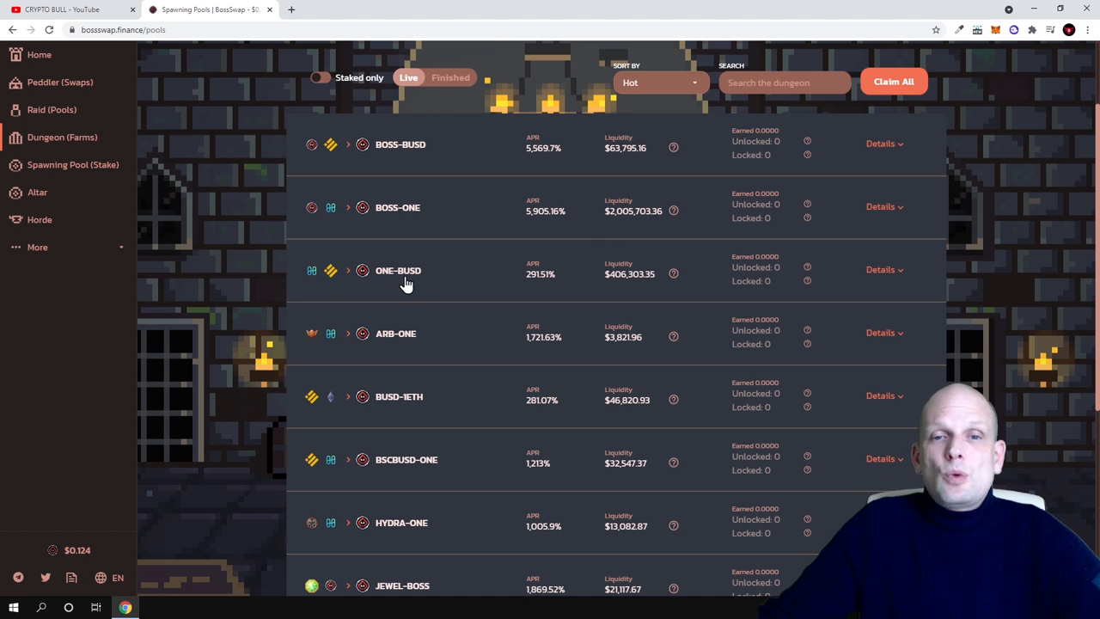
{"action": "mouse_move", "coordinate": [534, 290]}
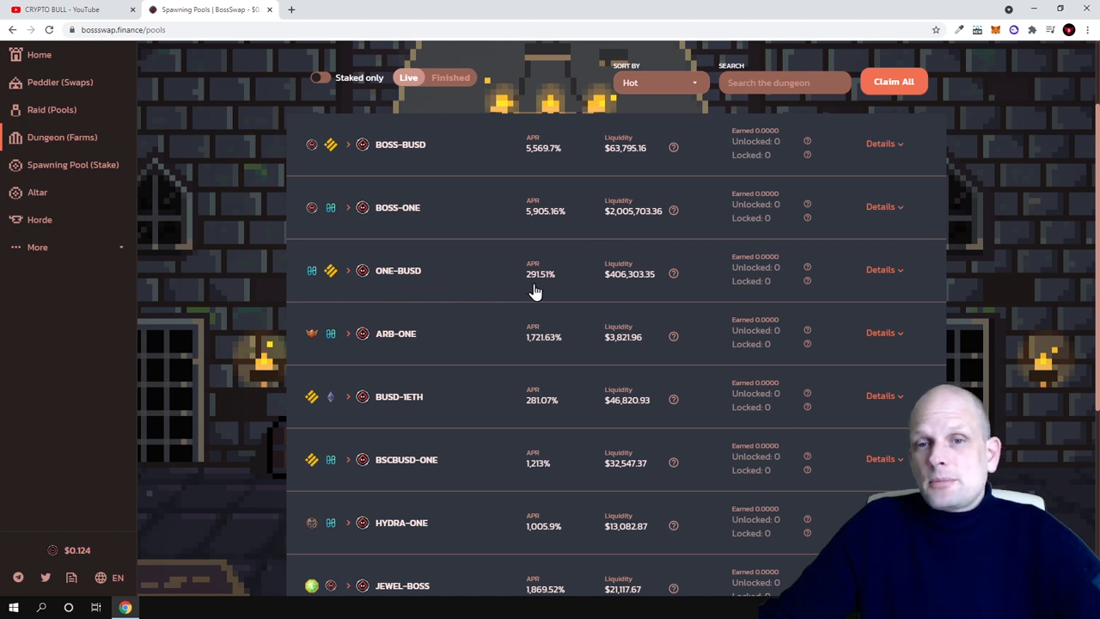
{"action": "scroll", "scroll_direction": "down", "scroll_amount": 3}
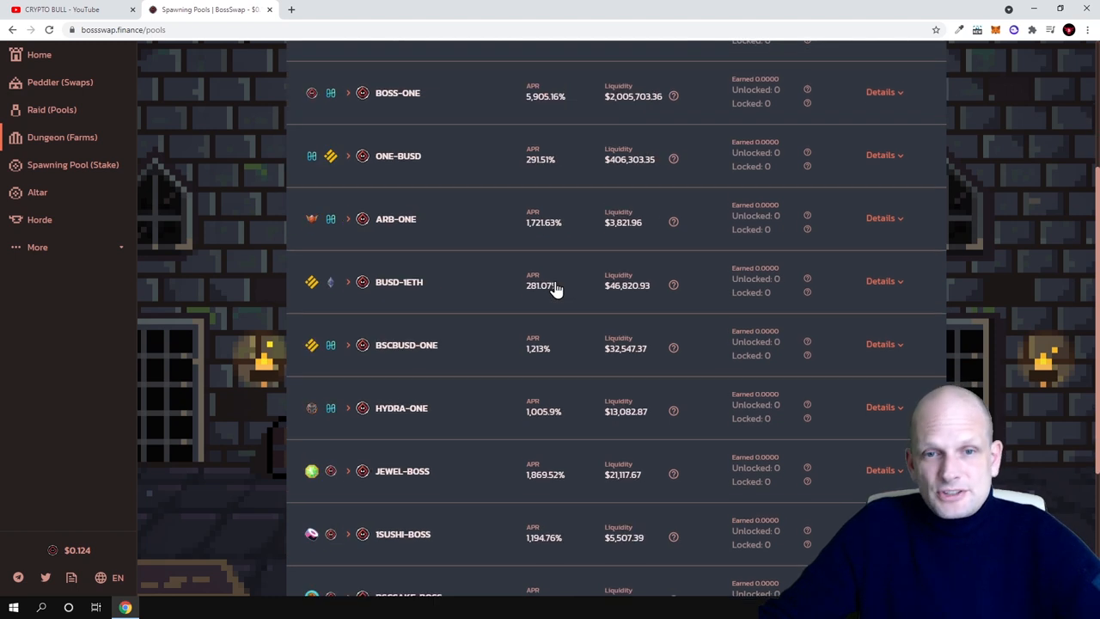
{"action": "scroll", "scroll_direction": "down", "scroll_amount": 3}
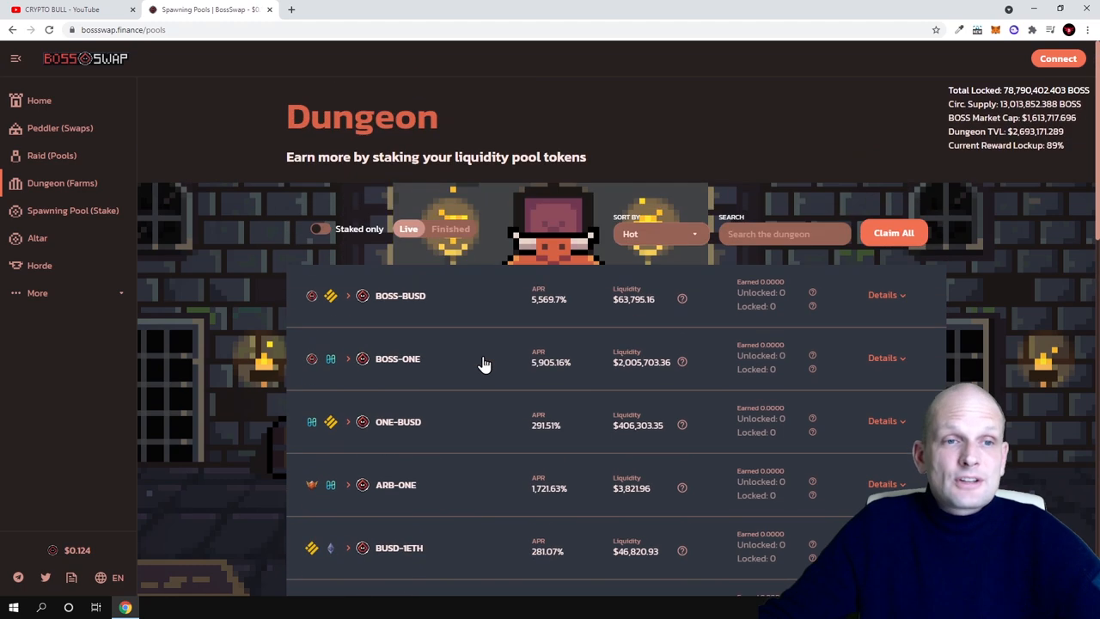
Go to Spawning Pool (Stake) and scroll to the Earn BOSS and Earn ARB & BOSS pools
{"action": "left_click", "coordinate": [73, 209]}
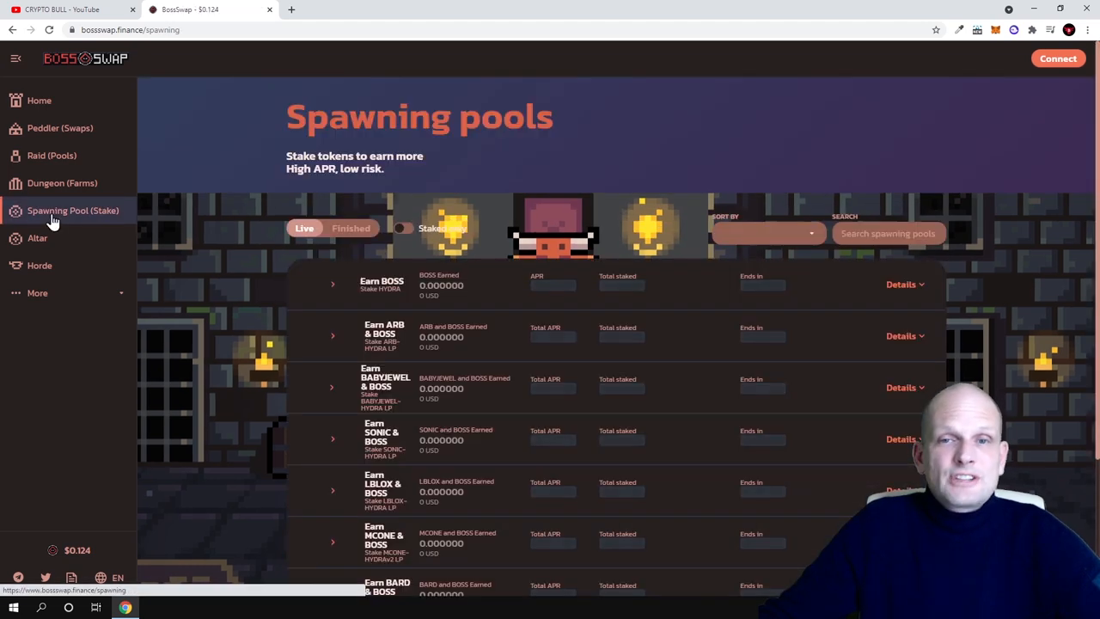
{"action": "scroll", "scroll_direction": "down", "scroll_amount": 3}
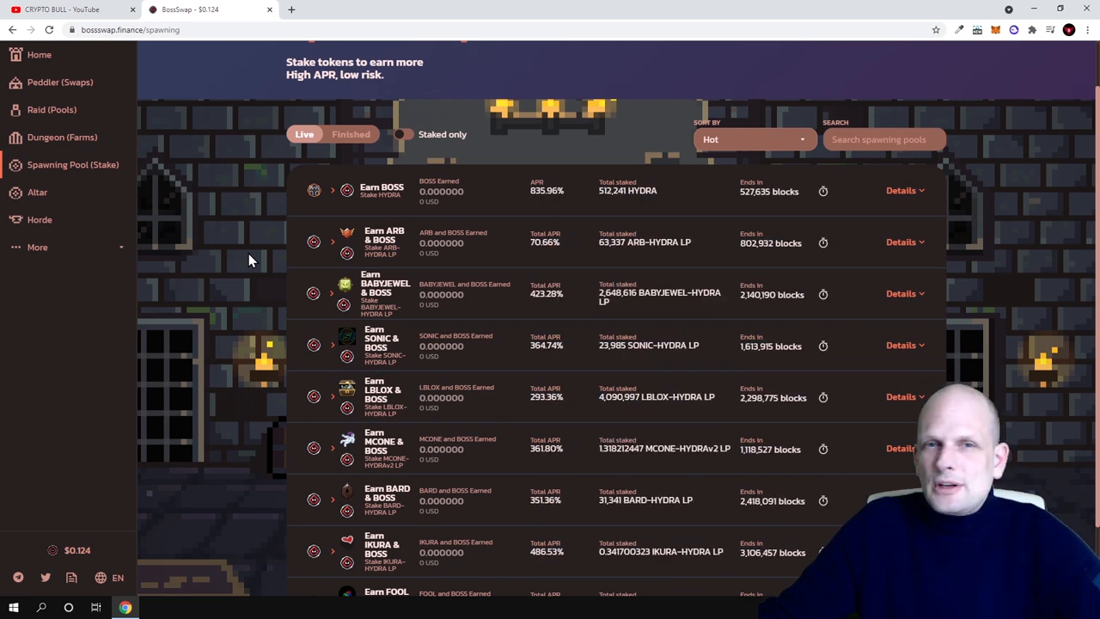
{"action": "mouse_move", "coordinate": [385, 203]}
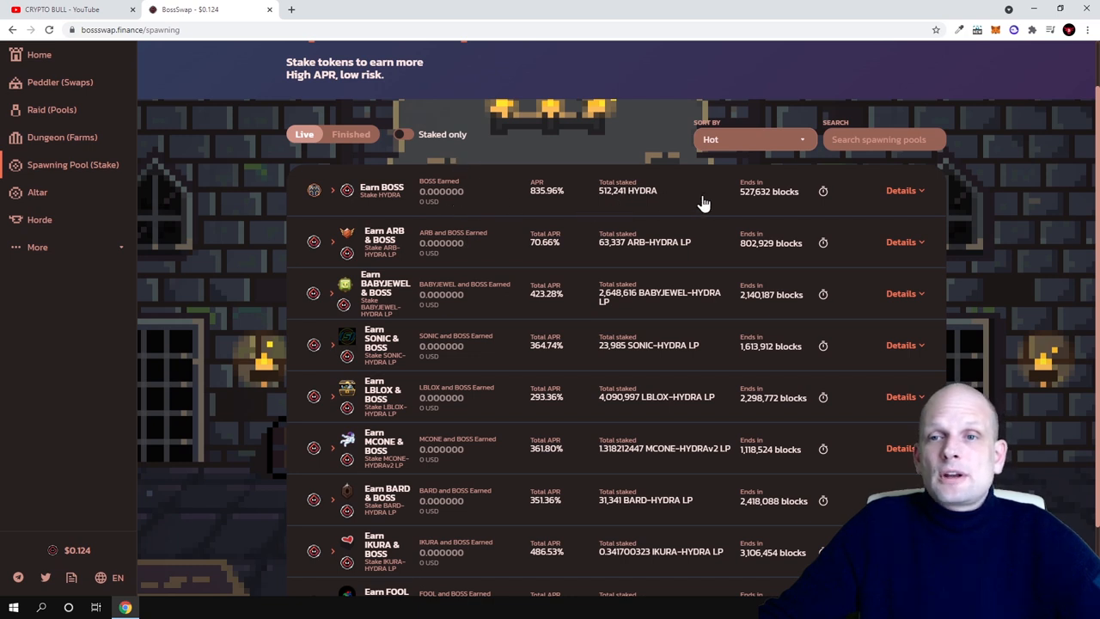
{"action": "mouse_move", "coordinate": [532, 203]}
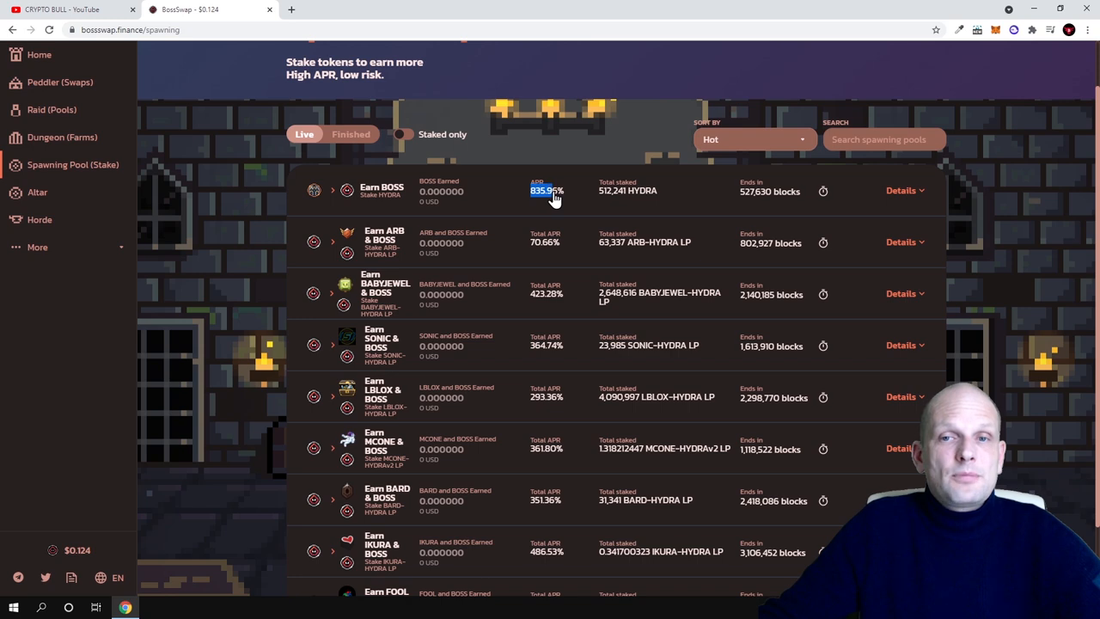
Expand the Earn BOSS pool details showing 0% deposit and withdraw fees and harvest option
{"action": "left_click", "coordinate": [900, 191]}
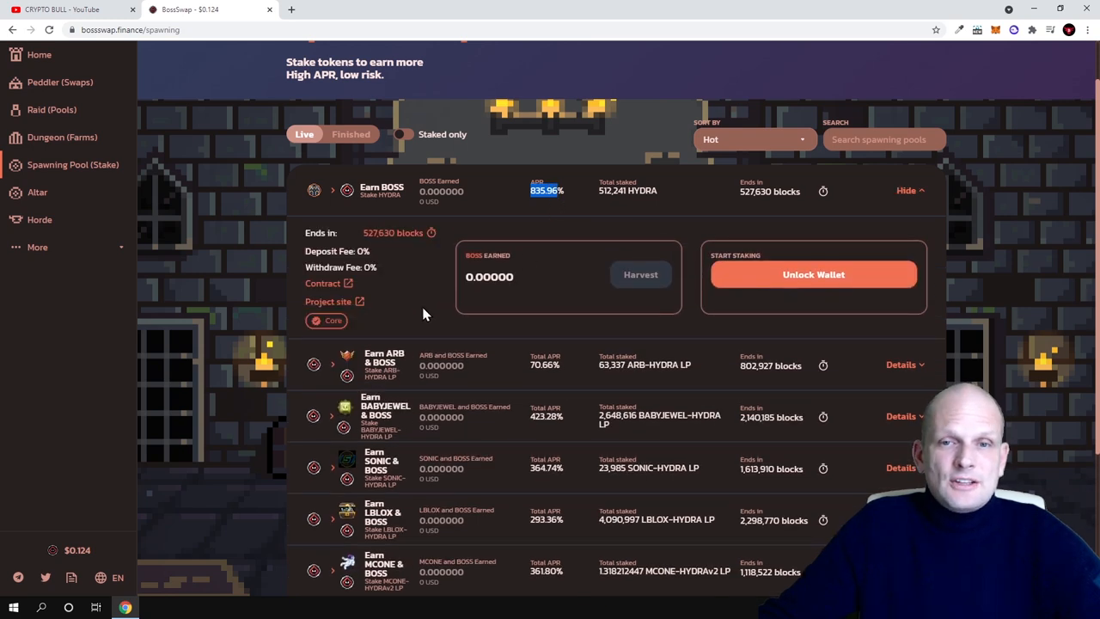
{"action": "scroll", "scroll_direction": "down", "scroll_amount": 3}
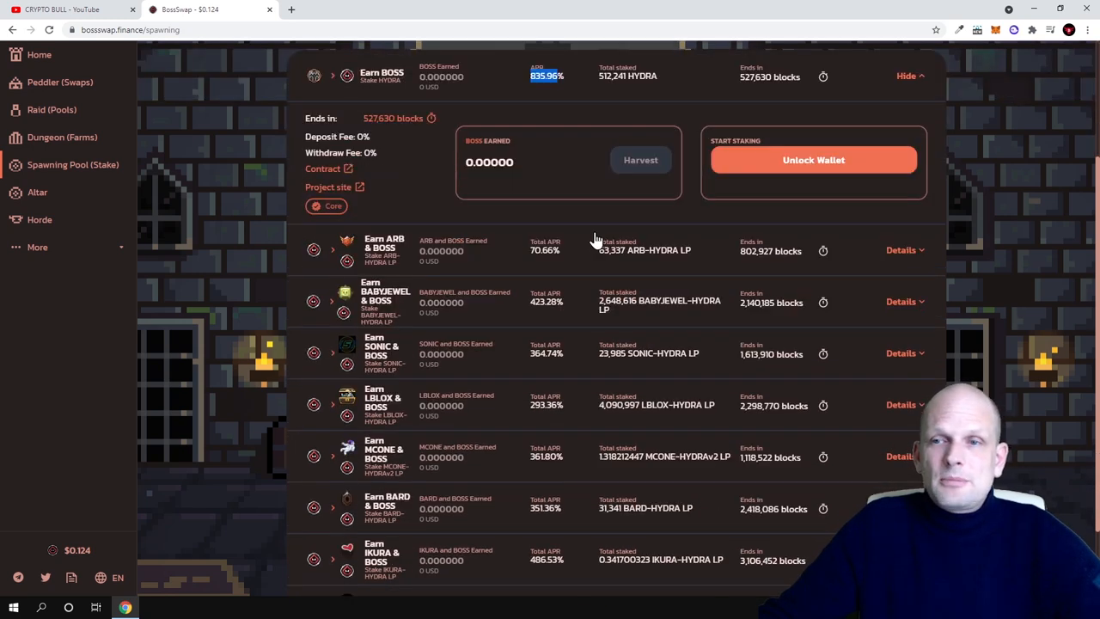
{"action": "scroll", "scroll_direction": "down", "scroll_amount": 3}
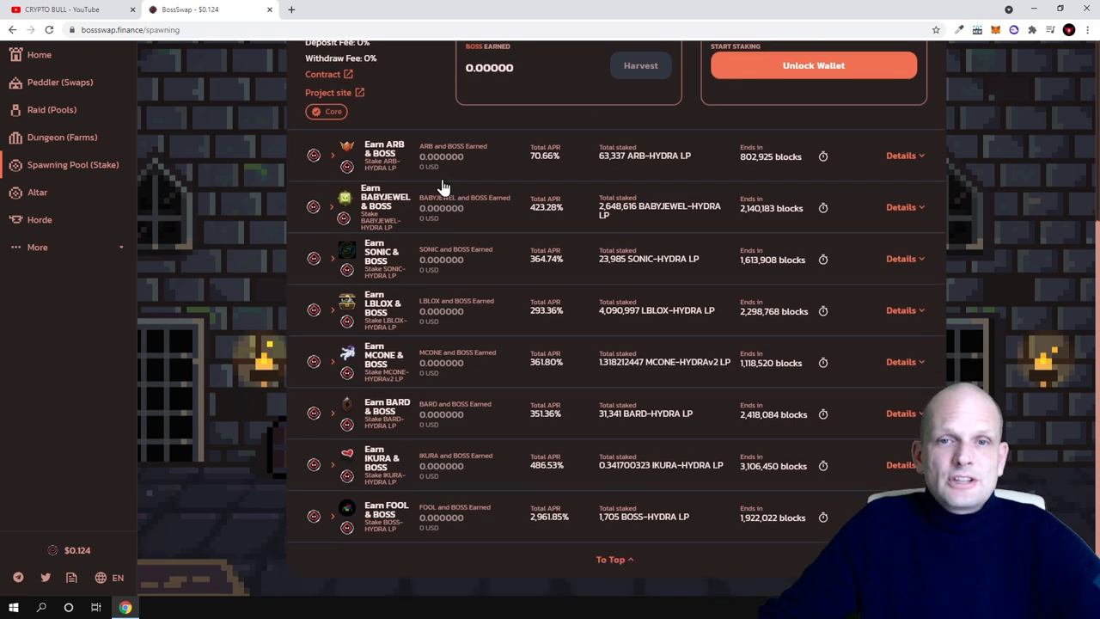
{"action": "mouse_move", "coordinate": [533, 359]}
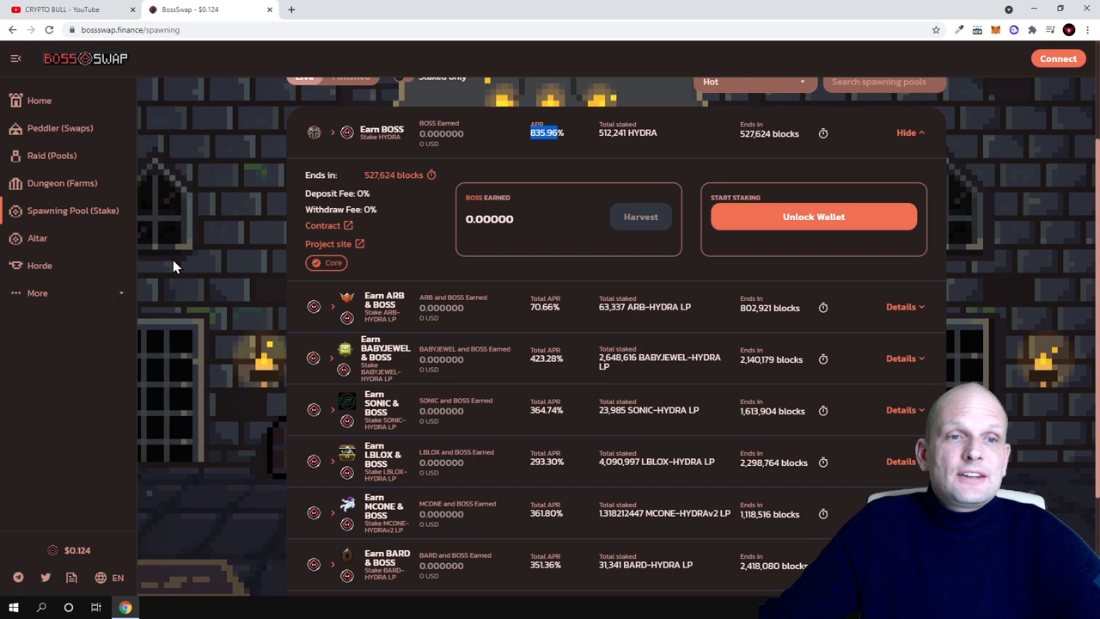
{"action": "mouse_move", "coordinate": [72, 210]}
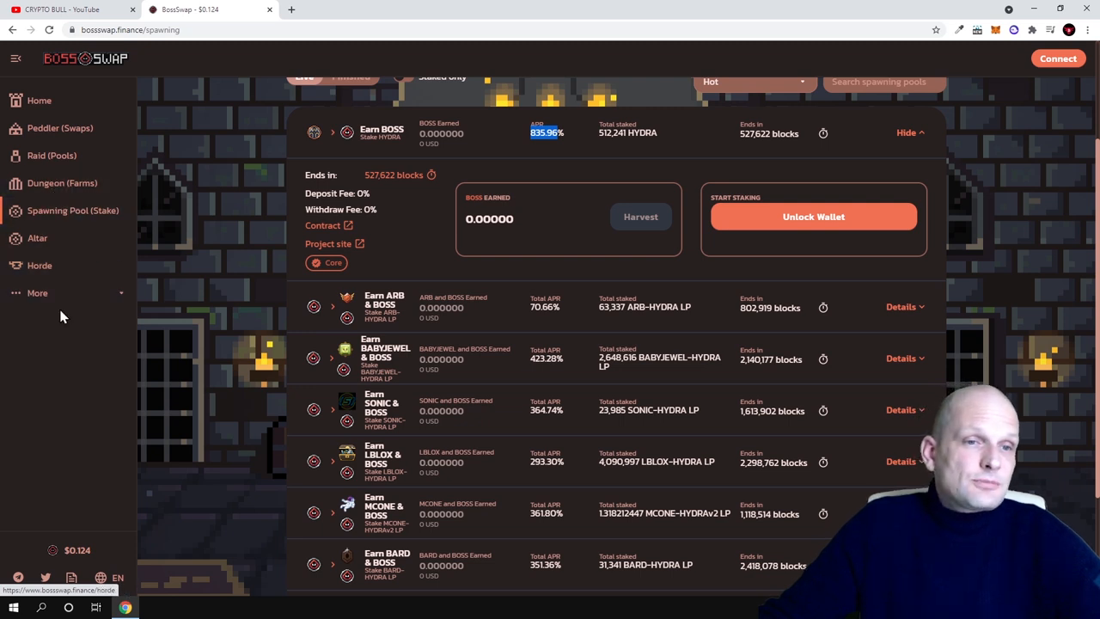
Expand the More submenu listing Tech Rate Audit, Nomics, Medium, Discord, Reddit and Info
{"action": "left_click", "coordinate": [38, 292]}
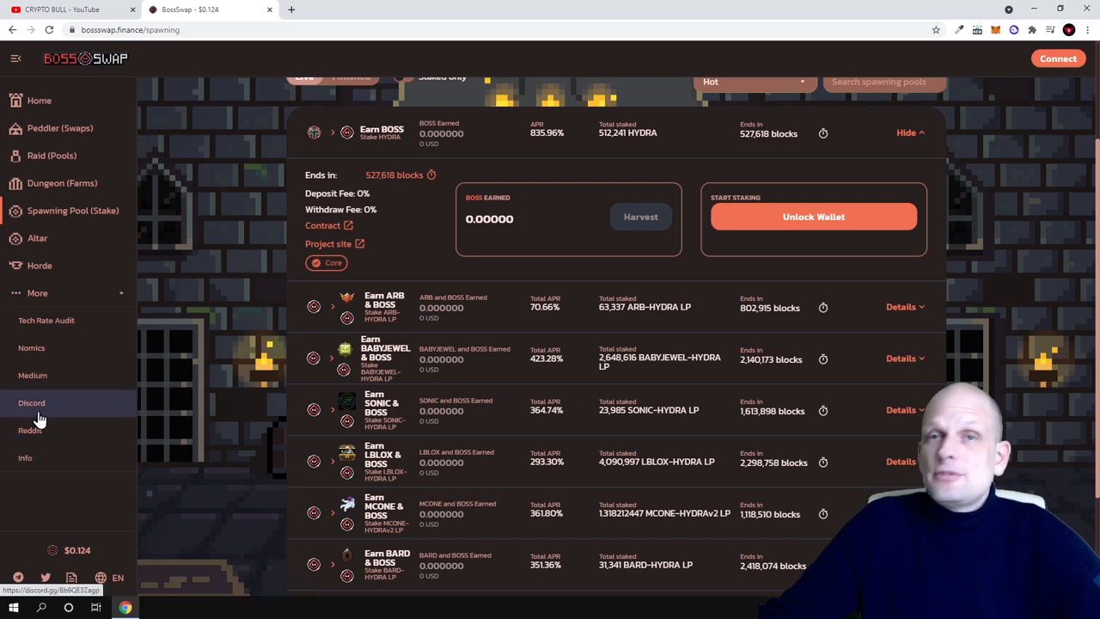
{"action": "scroll", "scroll_direction": "down", "scroll_amount": 3}
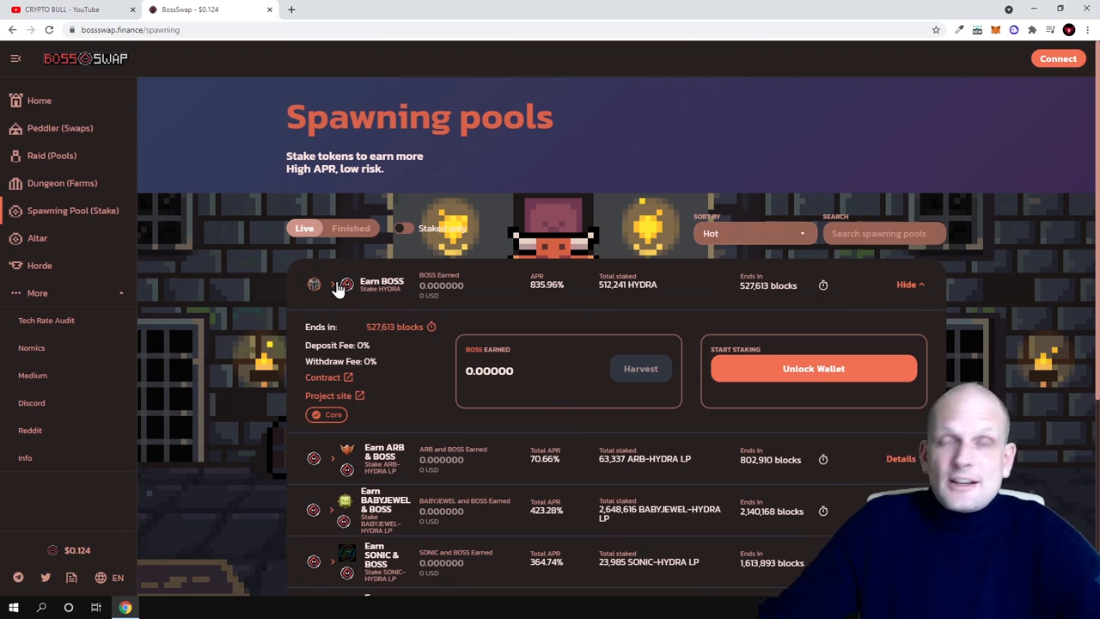
{"action": "mouse_move", "coordinate": [55, 552]}
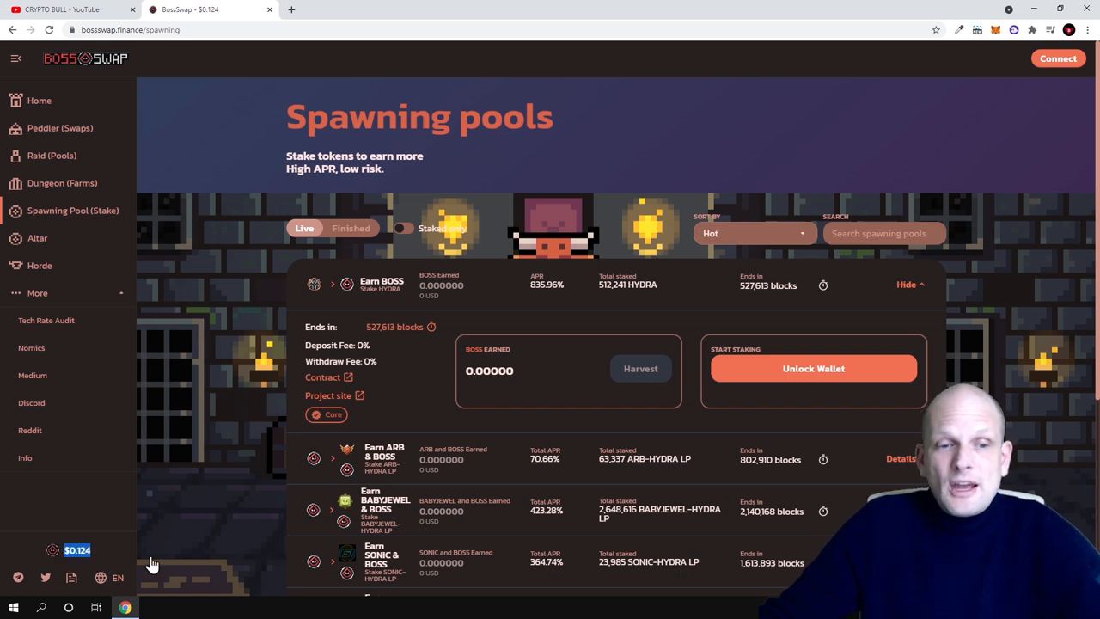
{"action": "mouse_move", "coordinate": [219, 509]}
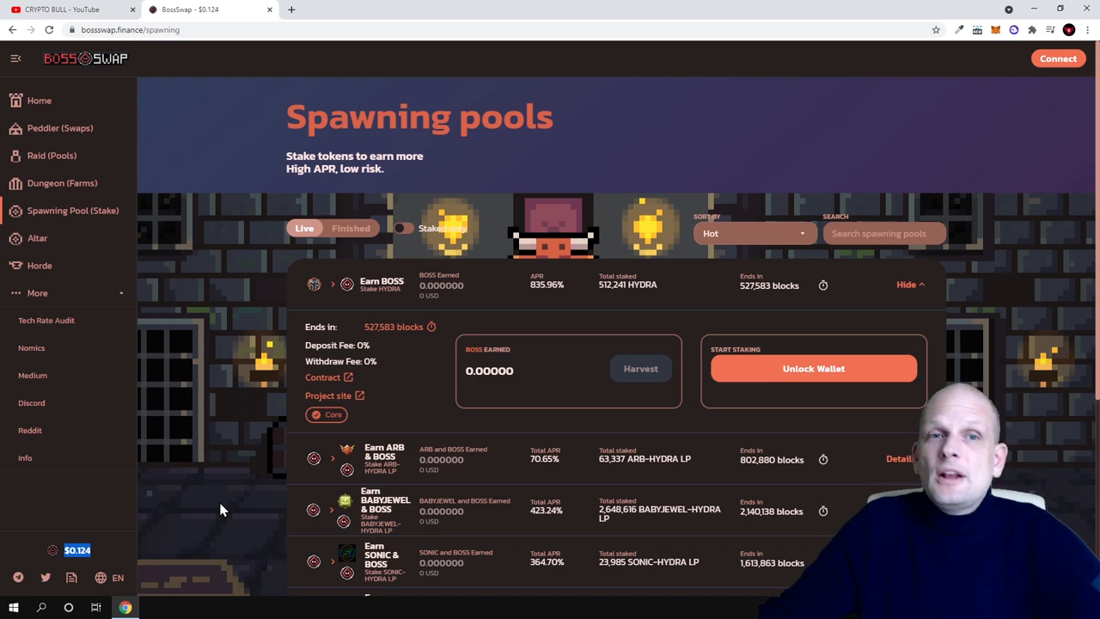
{"action": "mouse_move", "coordinate": [134, 468]}
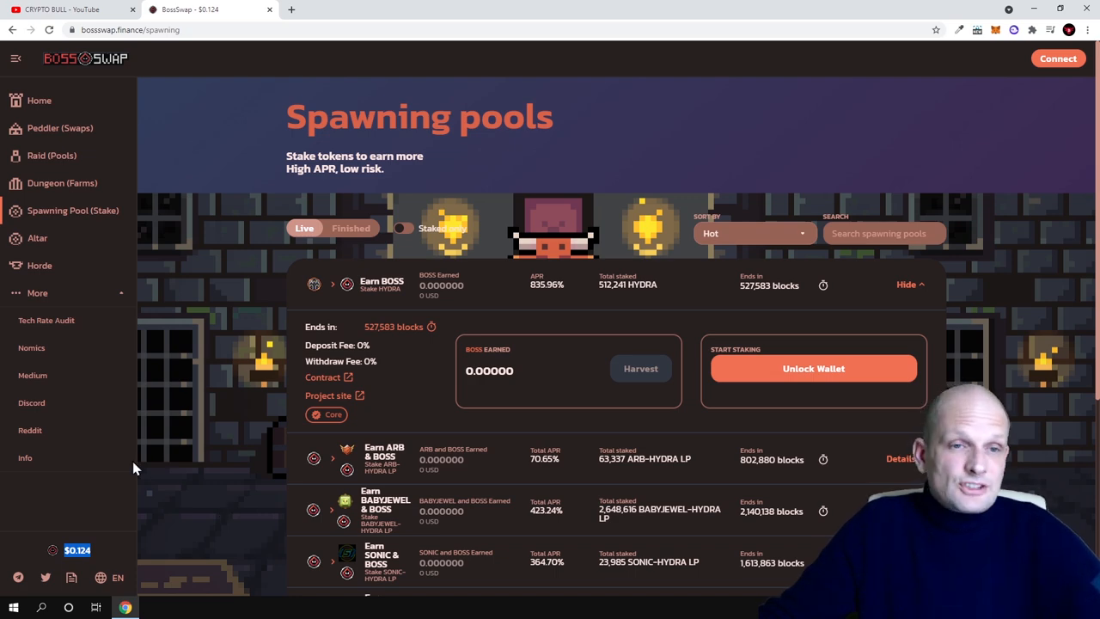
{"action": "scroll", "scroll_direction": "down", "scroll_amount": 3}
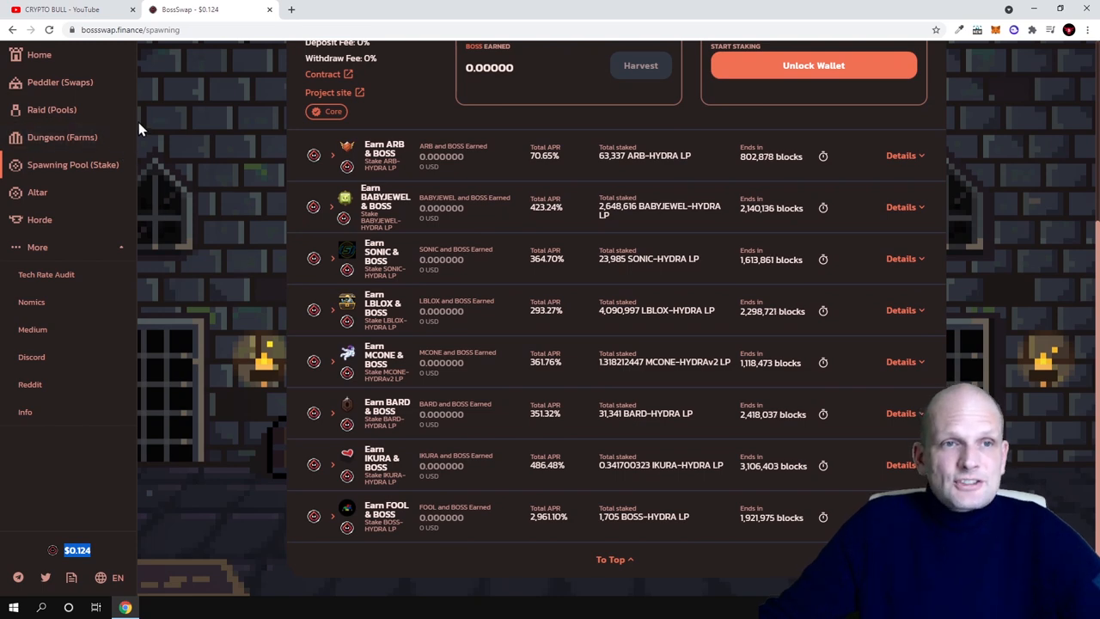